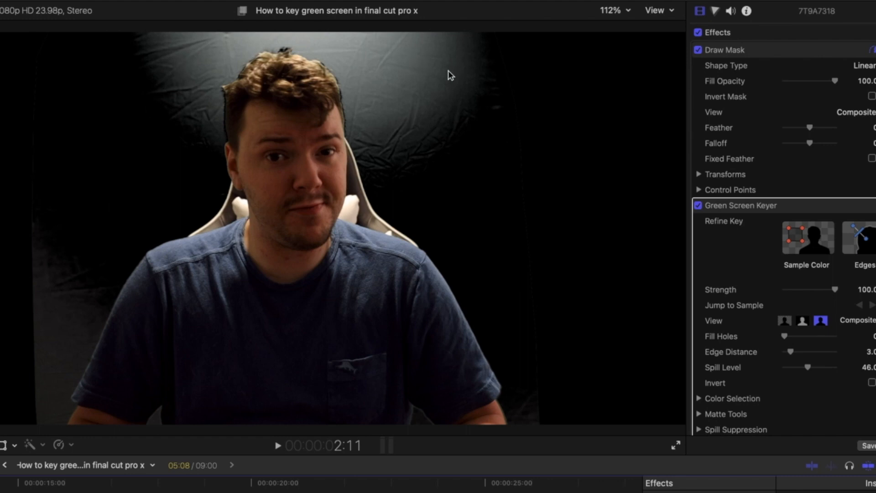
mouse_move(799, 246)
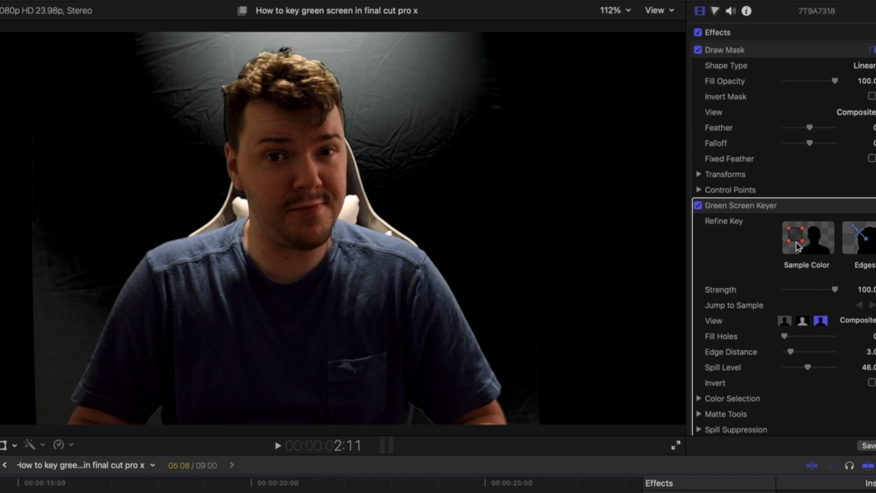
Take a colour sample of the bright backdrop behind the chair to refine the key.
left_click(806, 238)
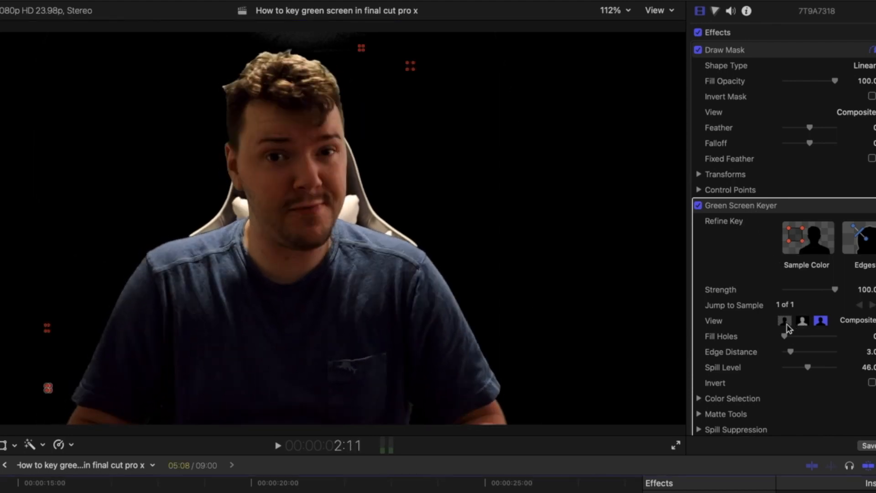
Check the key in Matte view, compare with Original, and return to the composited view.
left_click(802, 321)
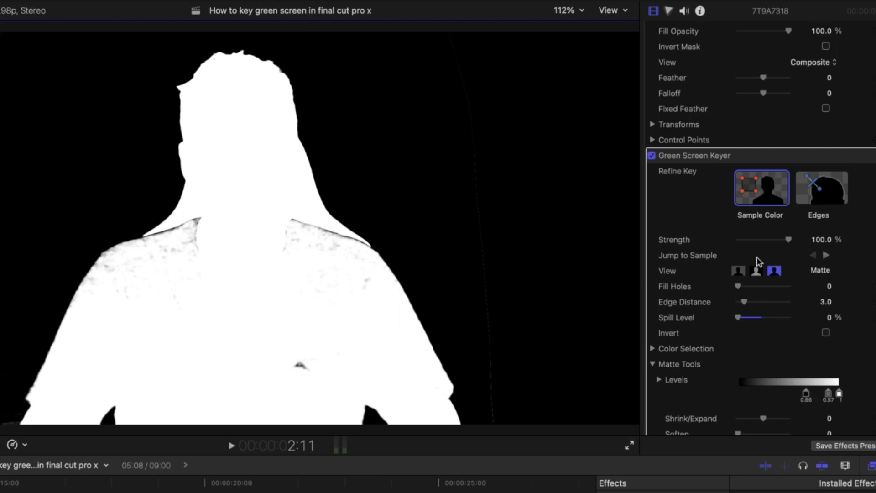
left_click(774, 270)
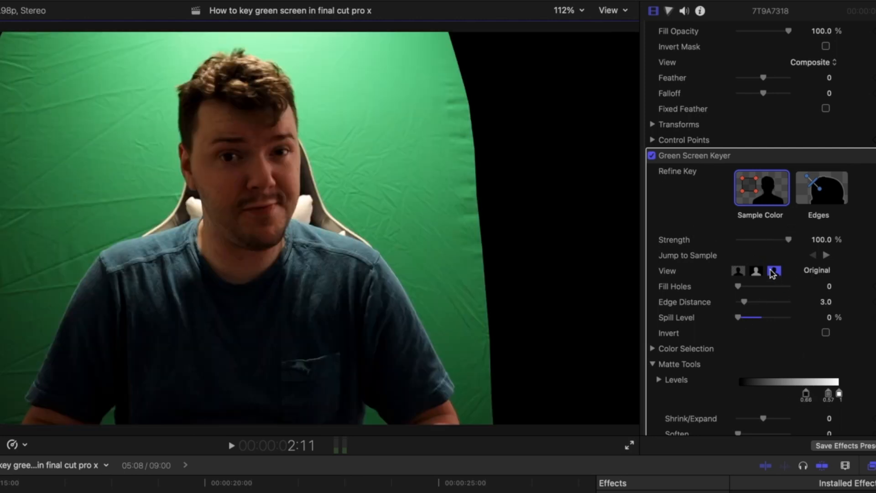
left_click(775, 271)
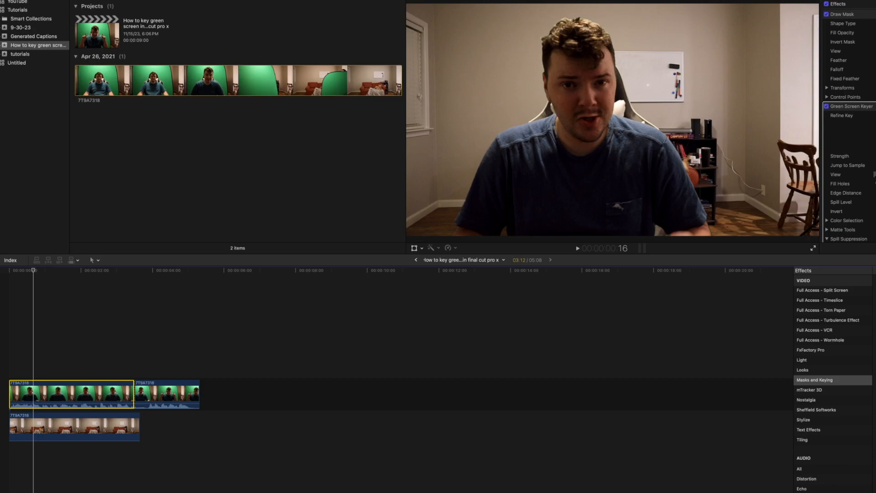
Select the keyed green screen clip for colour grading.
left_click(399, 6)
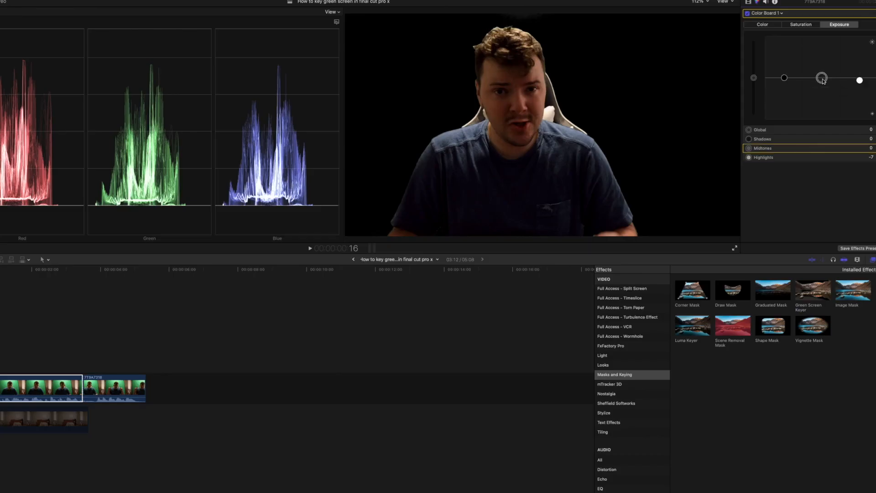
Raise the presenter's midtones exposure to 16 and shadows to 4 on the Color Board.
left_click_drag(821, 77, 821, 71)
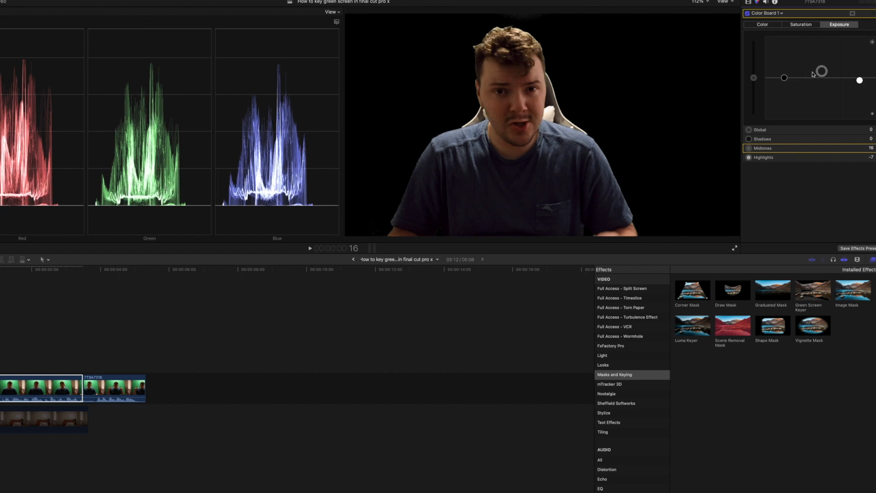
mouse_move(784, 77)
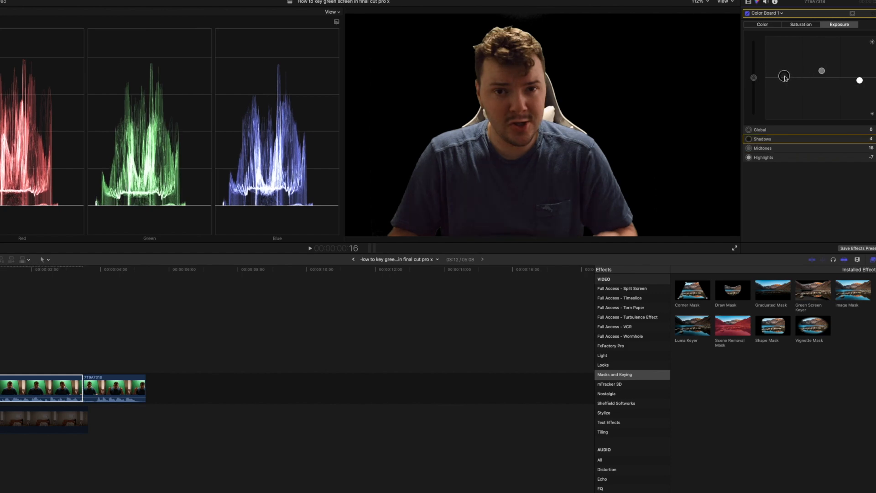
left_click_drag(784, 77, 784, 87)
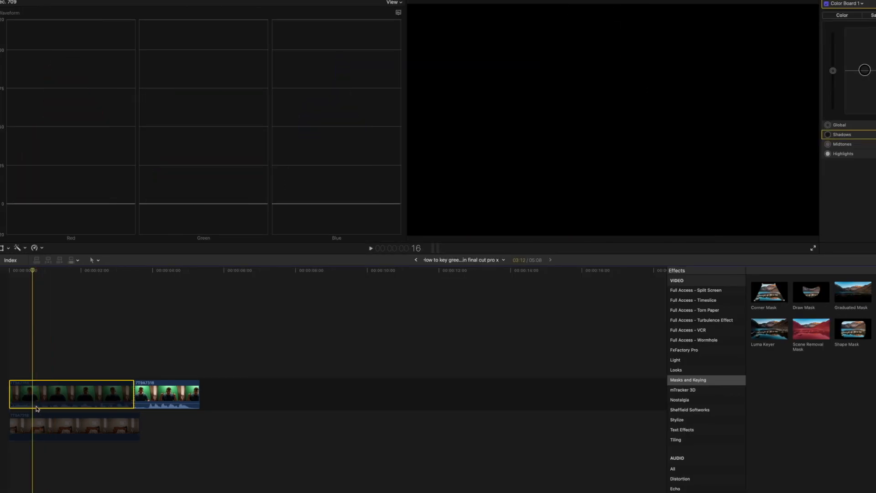
Raise the room backplate's midtones exposure to 16 to match the presenter.
left_click(73, 426)
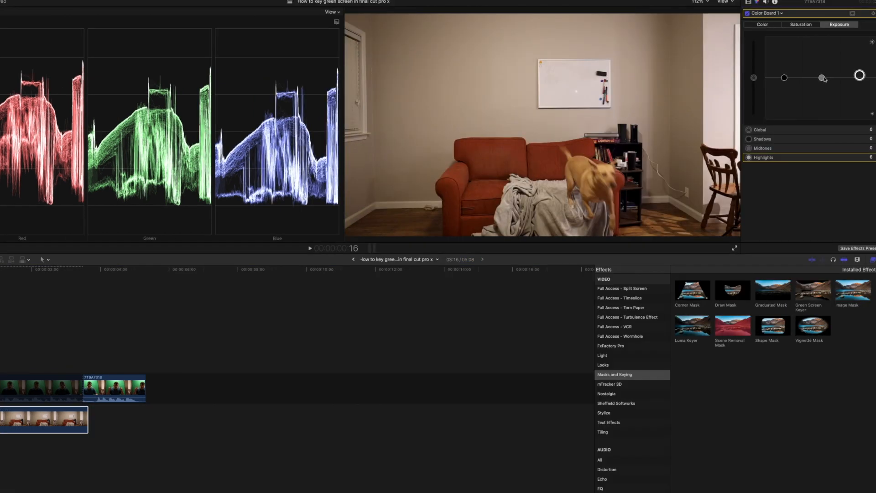
left_click_drag(821, 76, 821, 73)
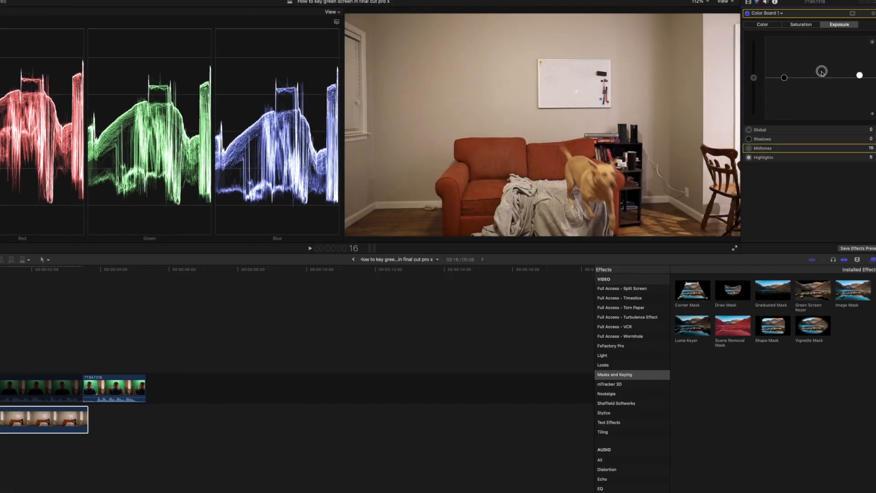
left_click_drag(822, 71, 822, 78)
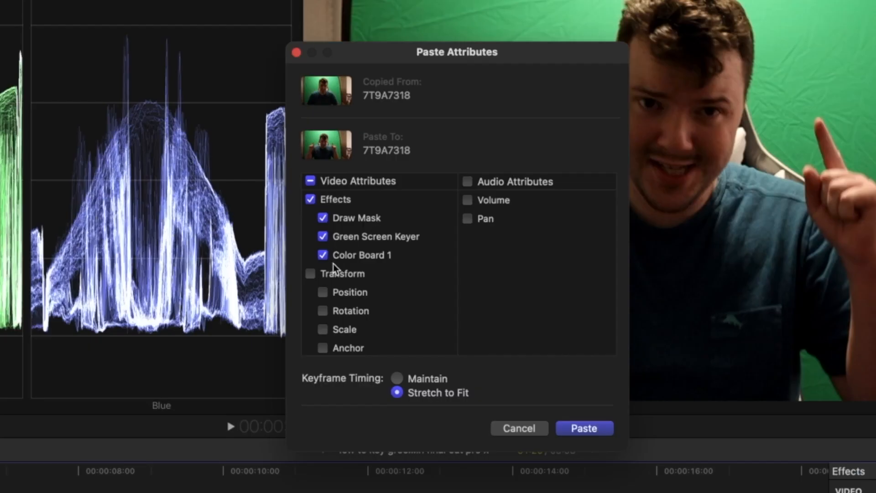
Paste only Color Board 1 onto the second clip, excluding Draw Mask and Green Screen Keyer.
left_click(322, 235)
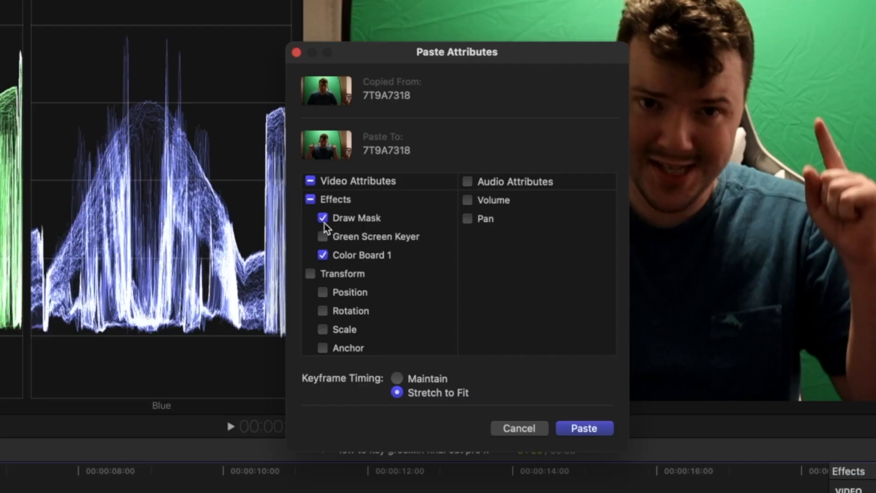
left_click(322, 217)
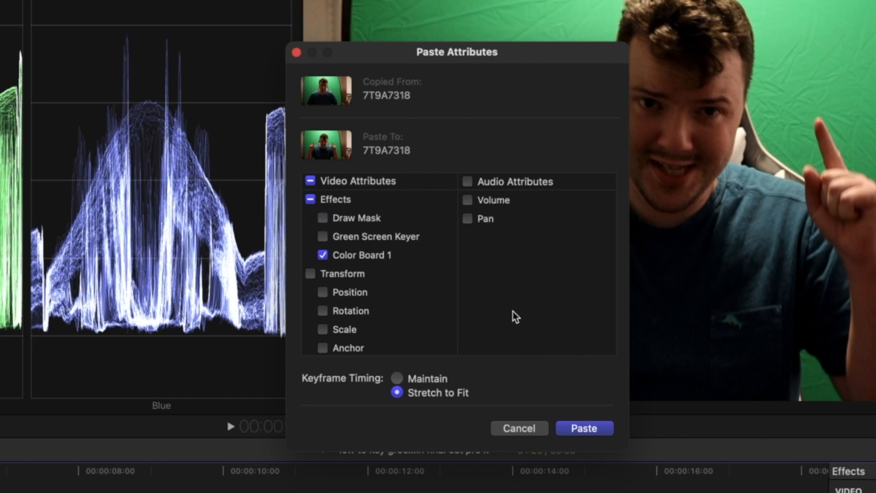
left_click(583, 428)
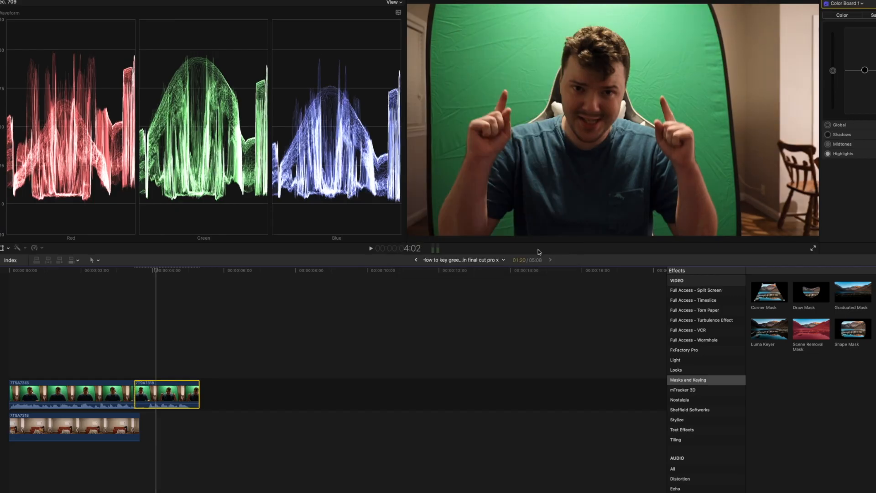